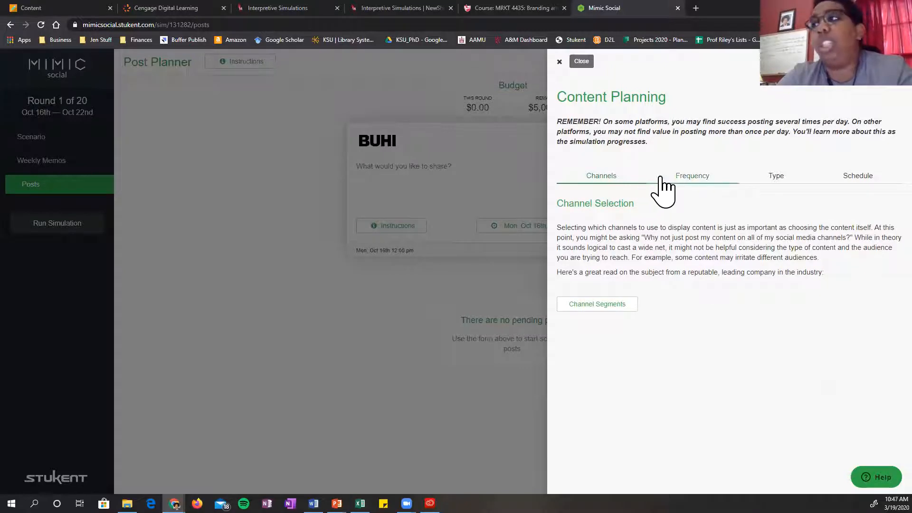
- Read the Frequency, Type and Schedule sections of the Content Planning guide
click(692, 174)
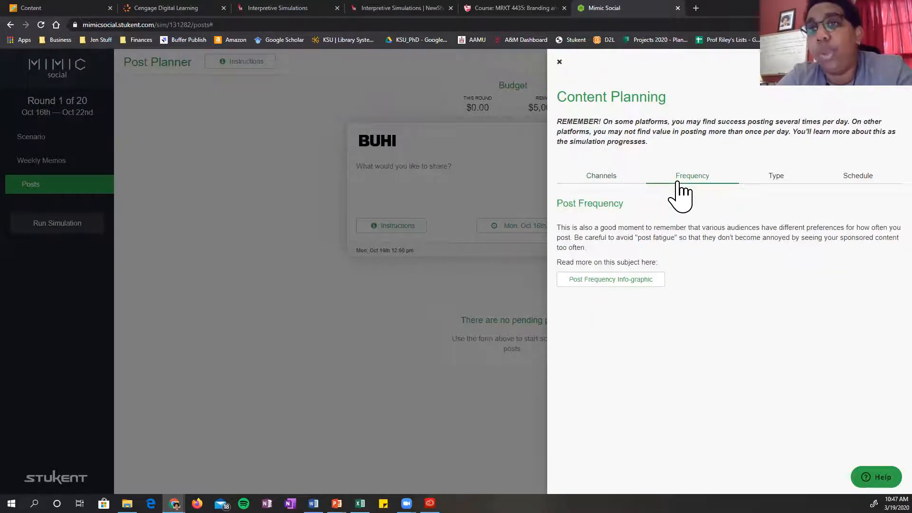
click(775, 175)
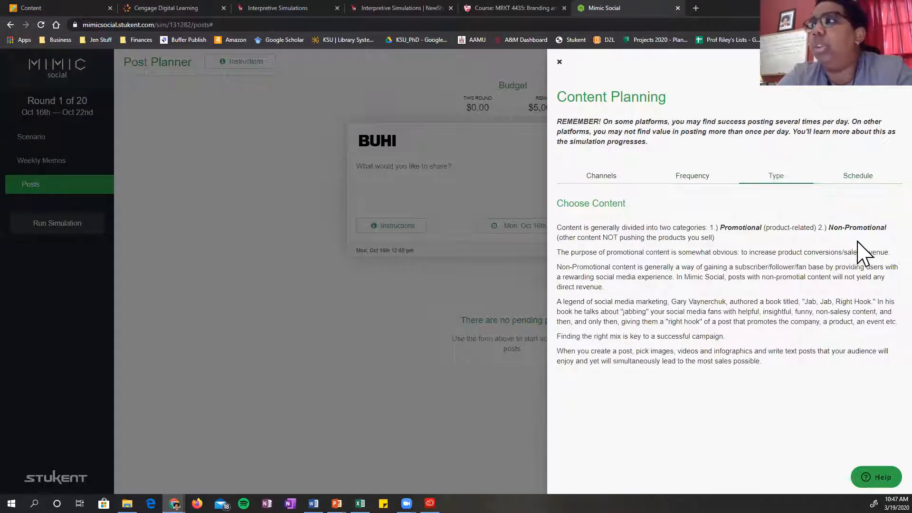
click(857, 175)
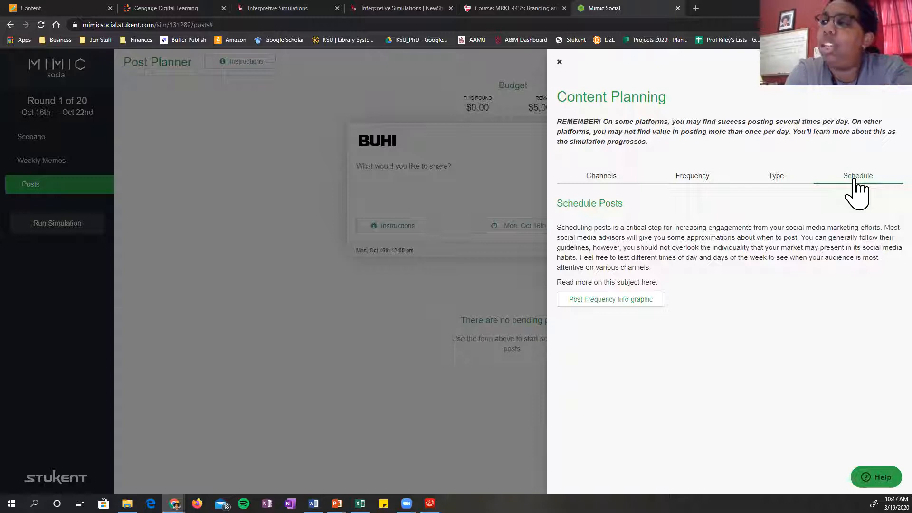
mouse_move(773, 273)
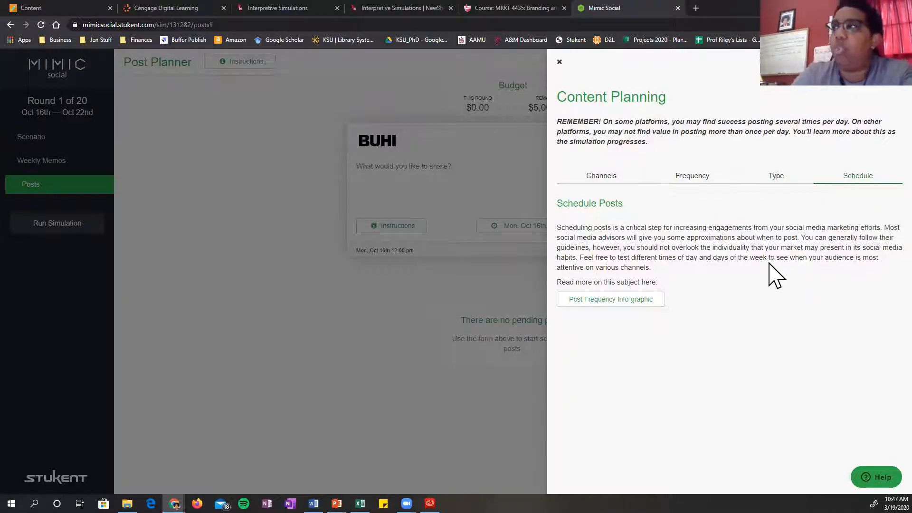
mouse_move(558, 61)
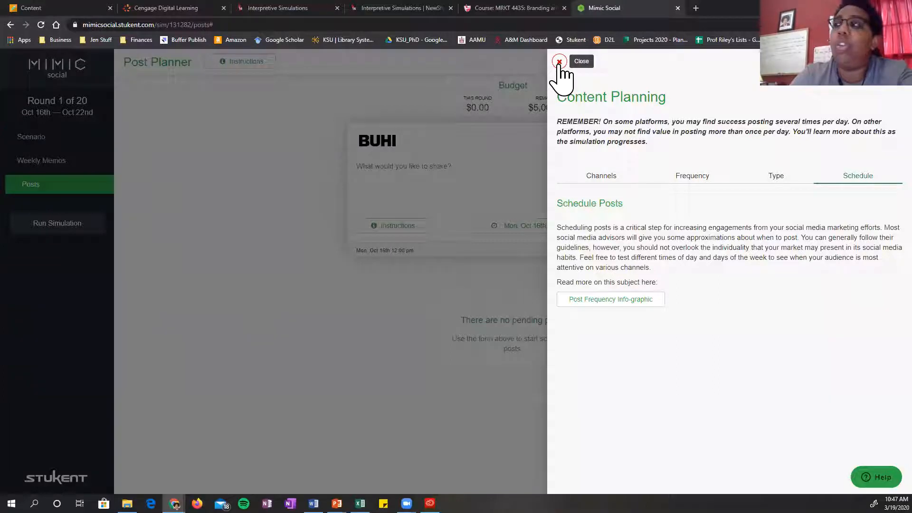
- Close the Content Planning guide and bring up the content library from the media box
click(558, 61)
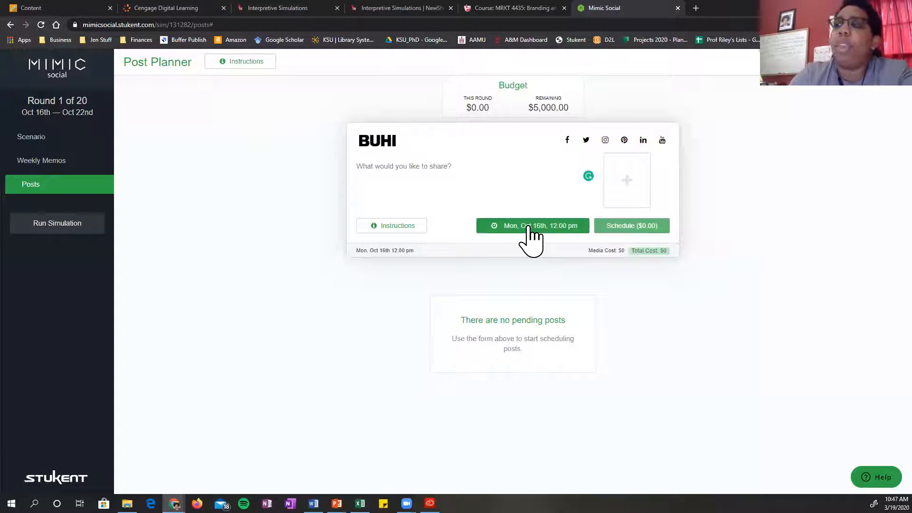
click(533, 226)
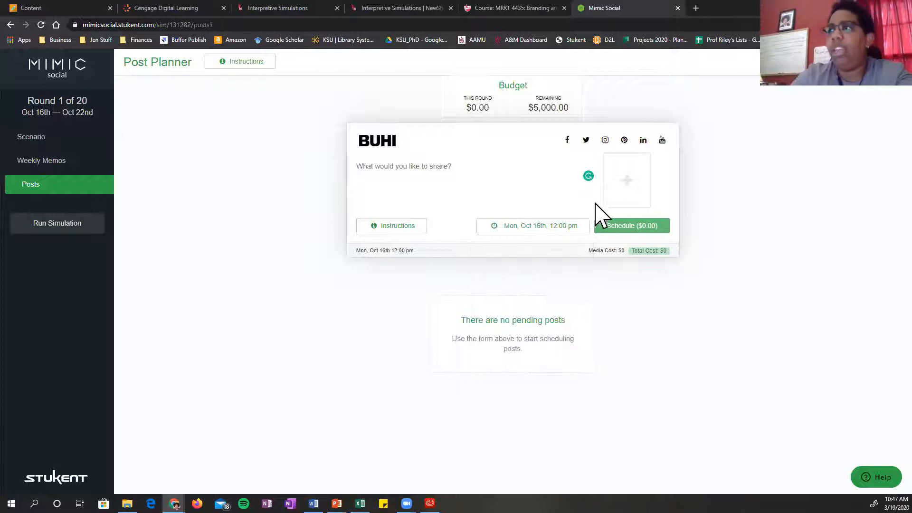
mouse_move(619, 187)
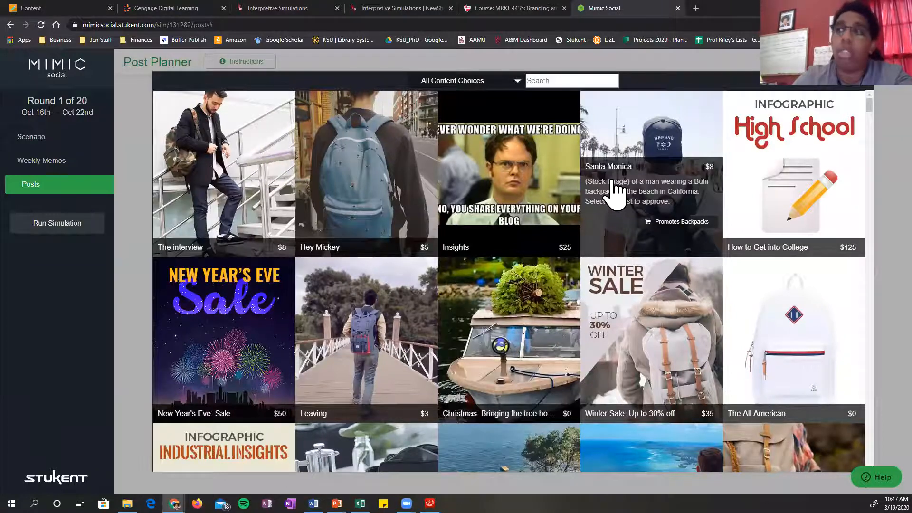
- Scroll through the content grid and filter the library to Meme content only
scroll(down, 3)
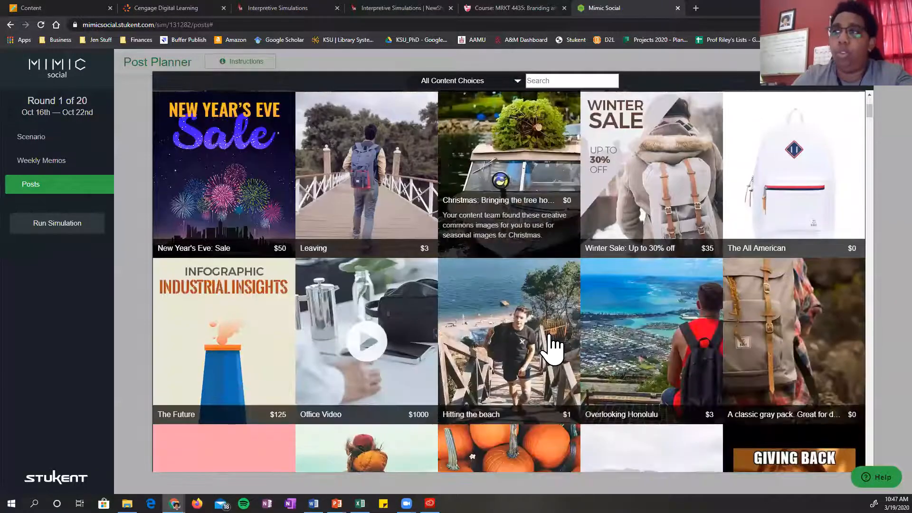
scroll(down, 3)
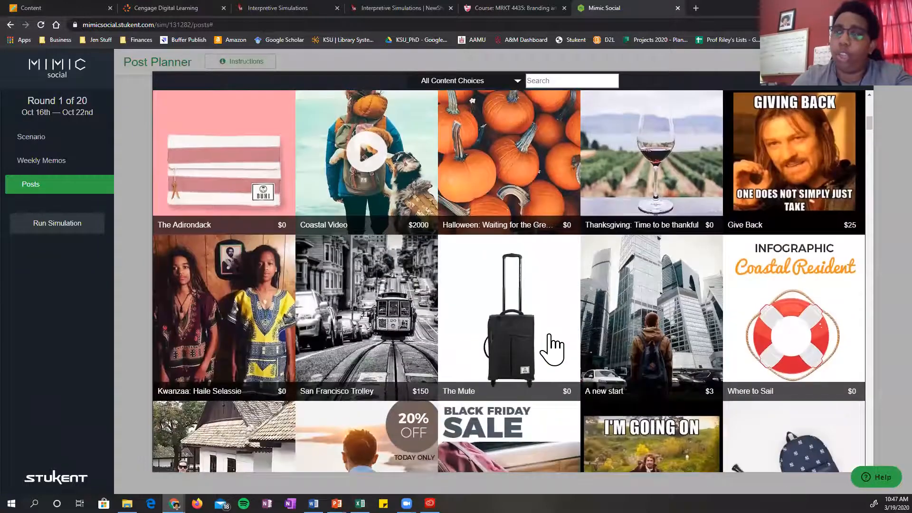
scroll(down, 3)
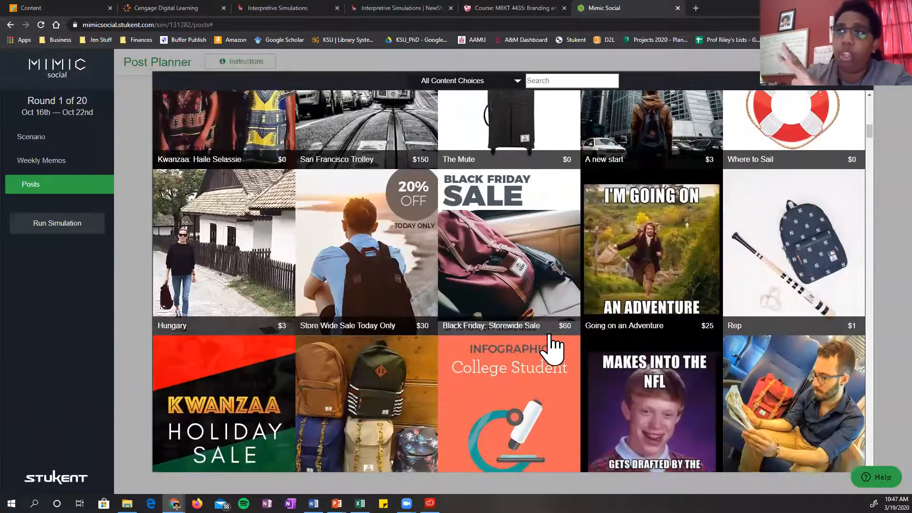
scroll(down, 3)
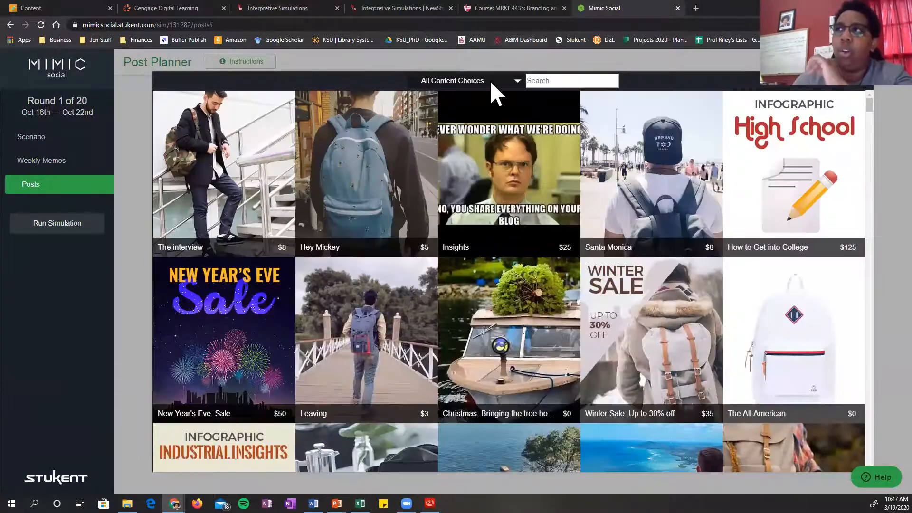
click(469, 81)
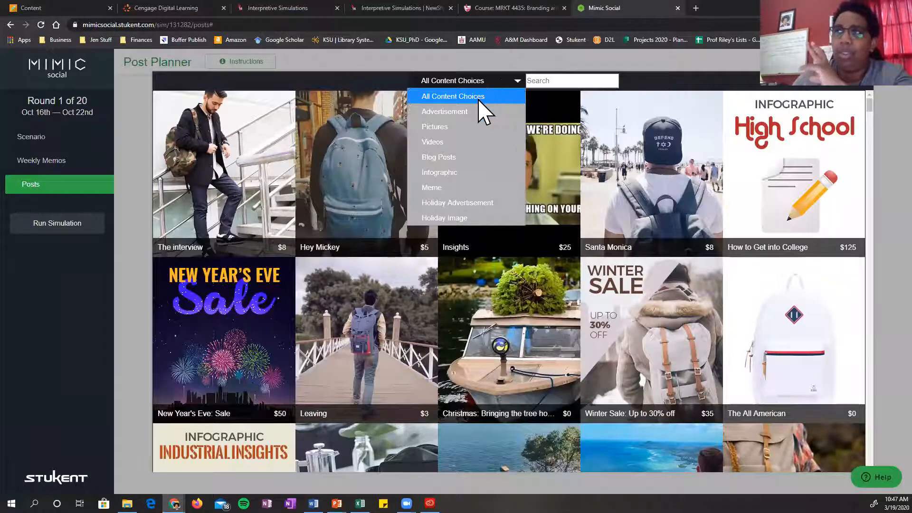
mouse_move(456, 216)
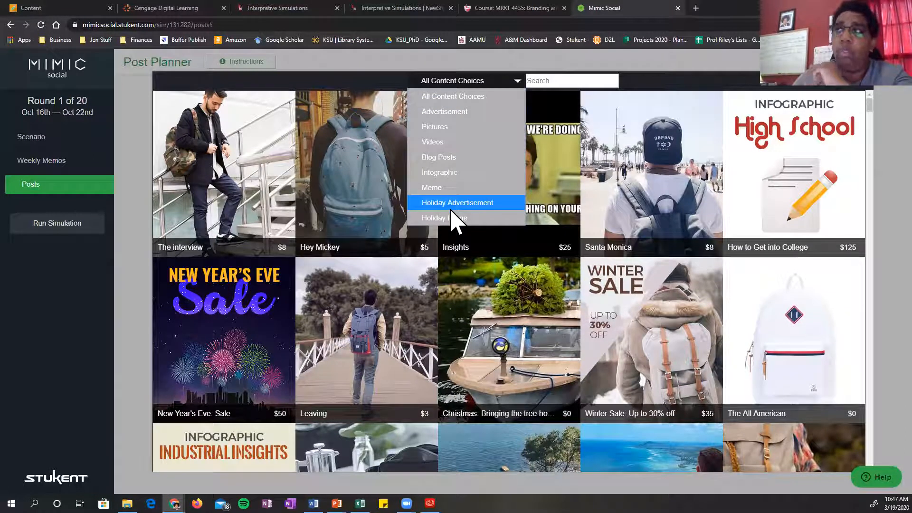
mouse_move(449, 193)
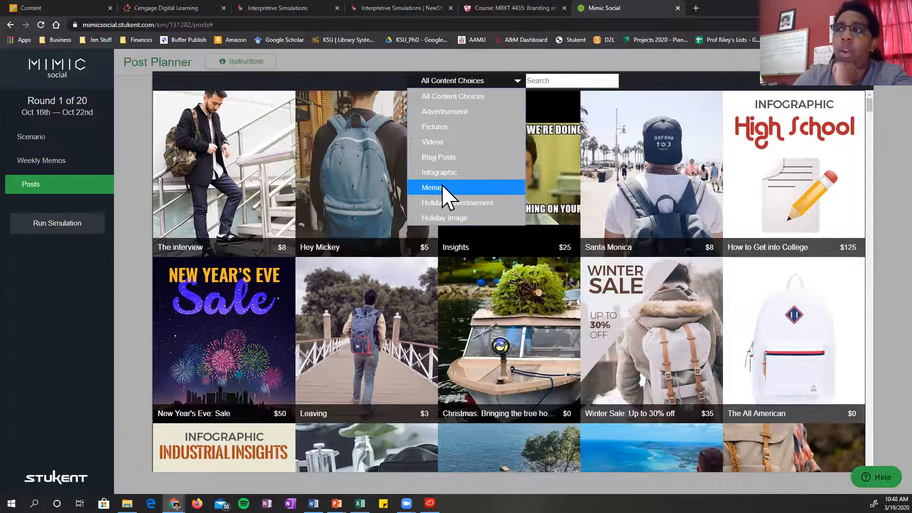
click(431, 187)
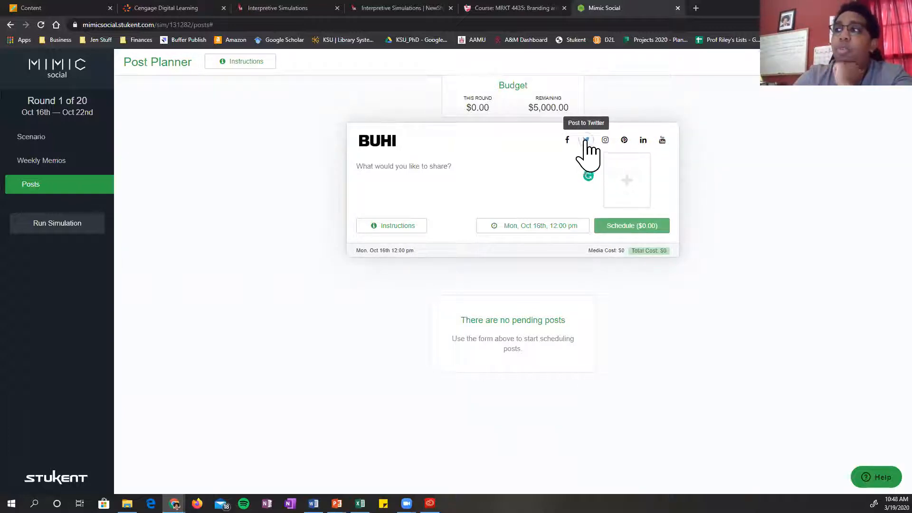
- Choose Twitter as the channel and set Promote to Yes for the BUHI post
click(585, 139)
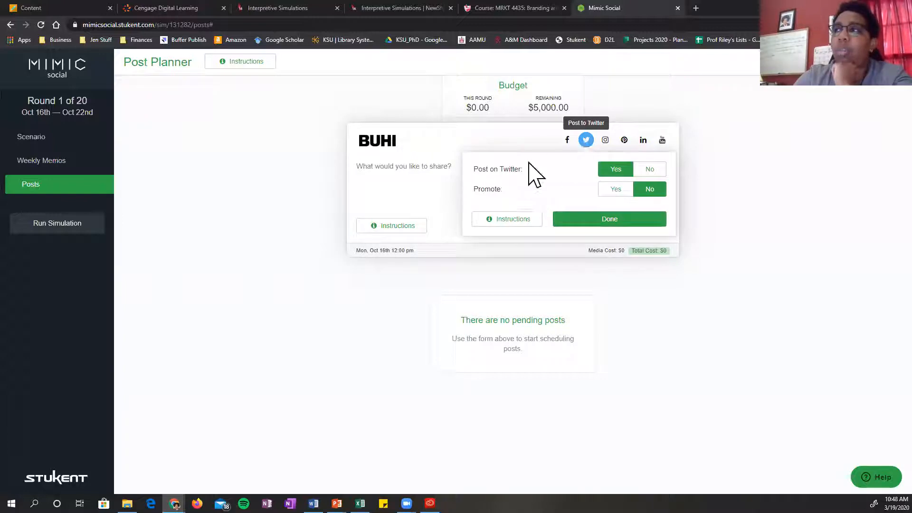
click(616, 188)
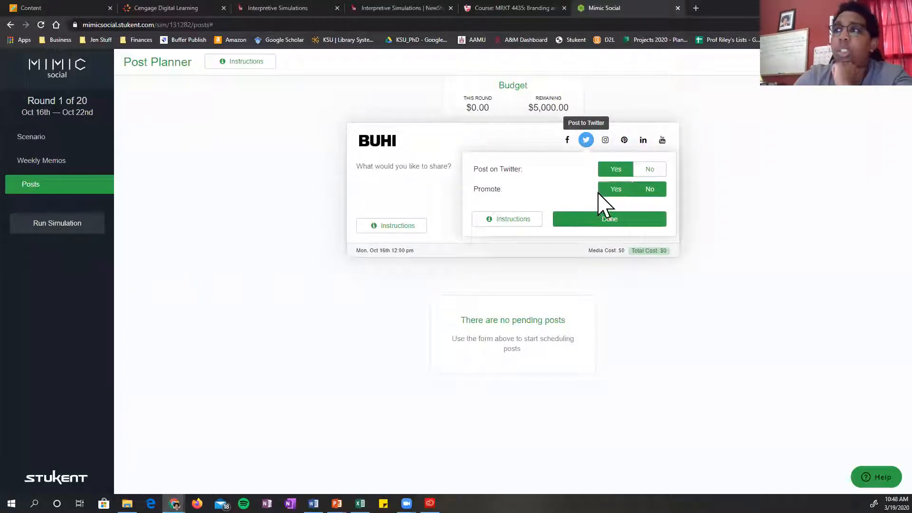
click(616, 188)
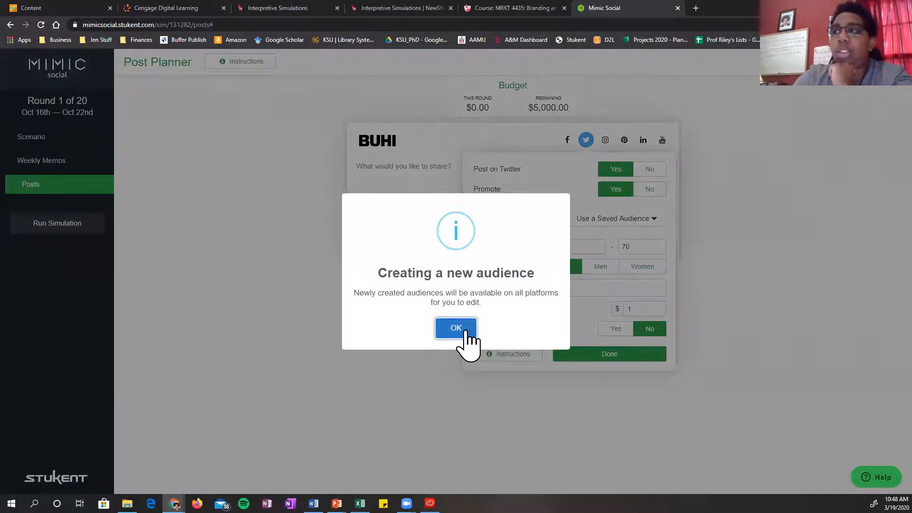
- Acknowledge the Creating a new audience notice for the promoted Twitter post
click(456, 328)
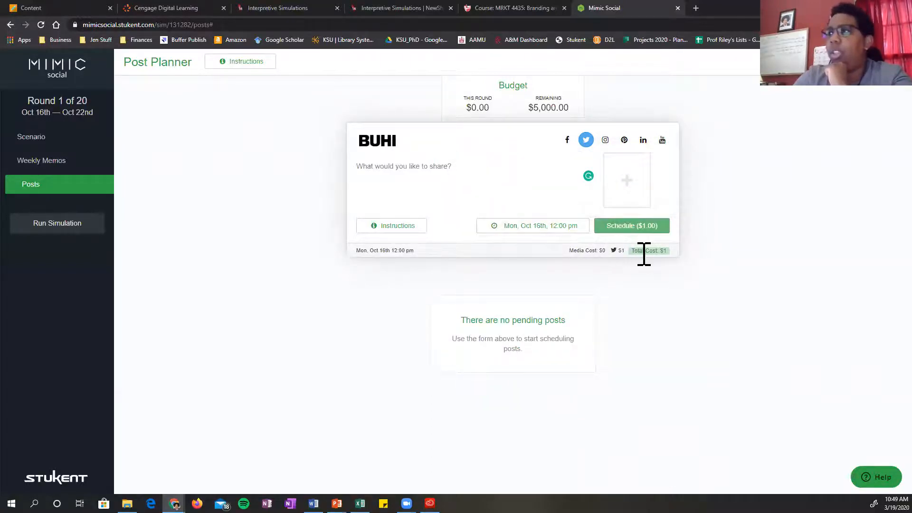
mouse_move(612, 263)
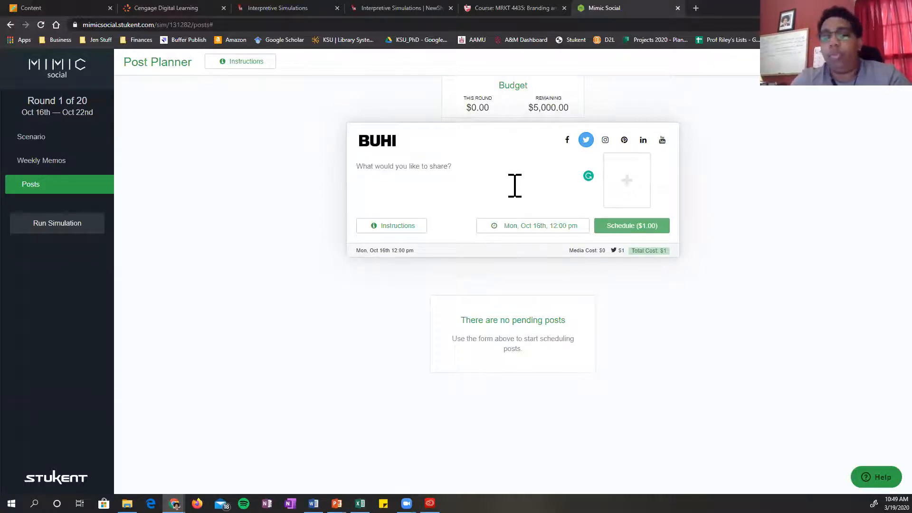
- Write the message "Our bags are really awesome. #hashtags" in the share box
text(Our bags are really a)
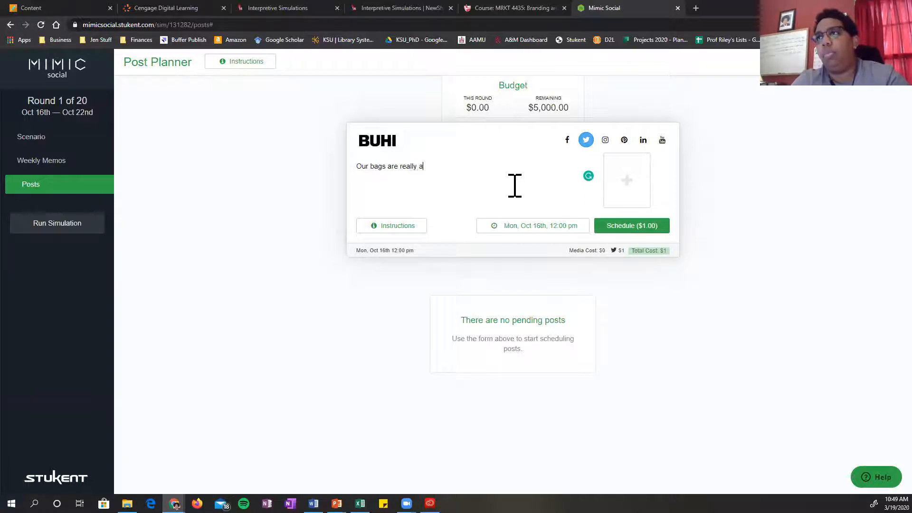
text(wesome.)
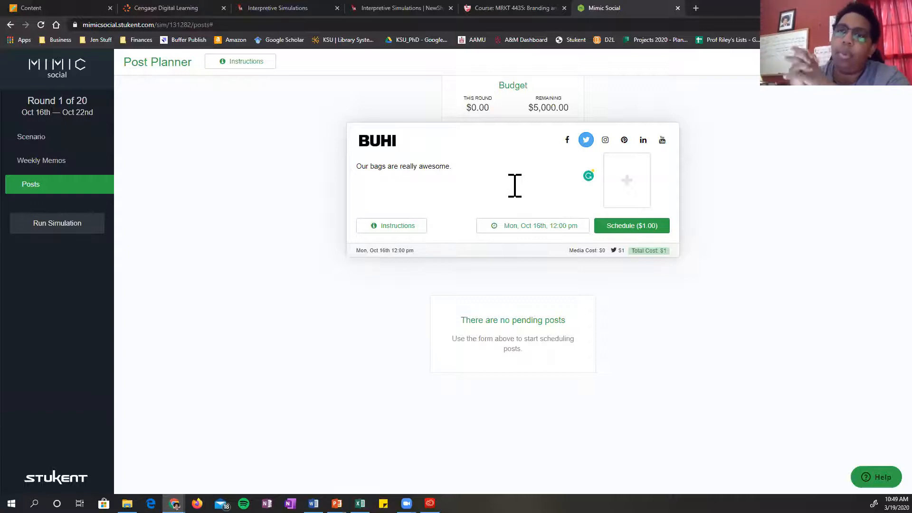
text(#)
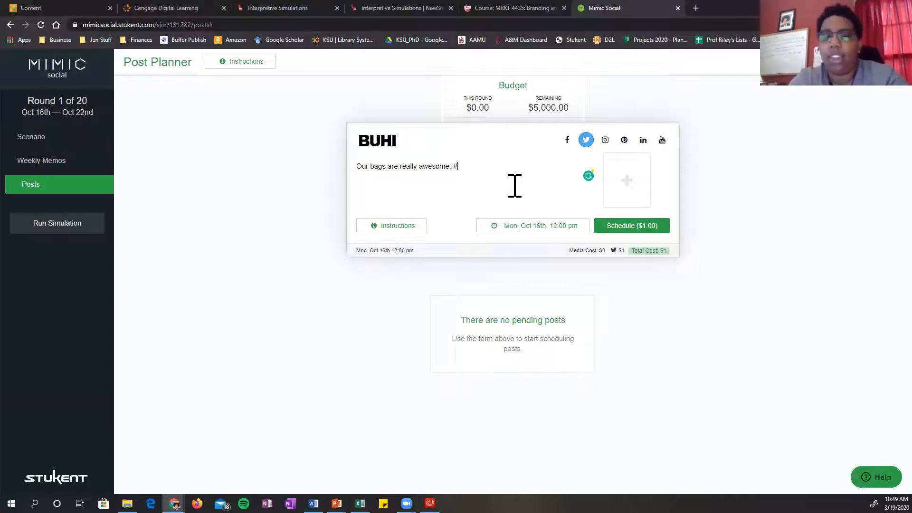
text(hashtags)
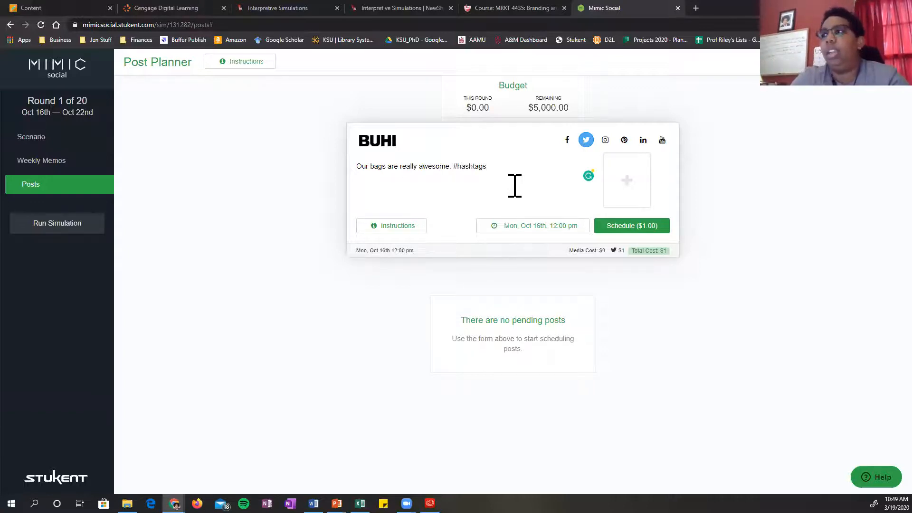
mouse_move(640, 233)
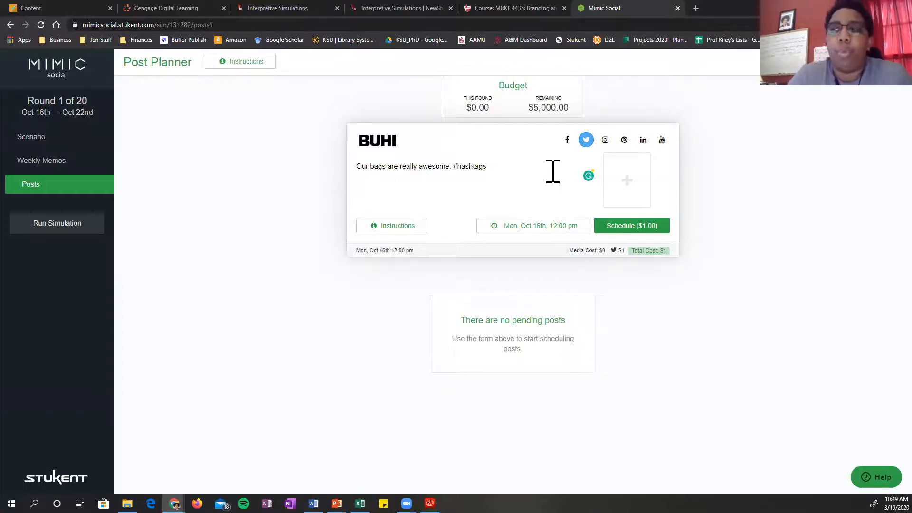
mouse_move(479, 100)
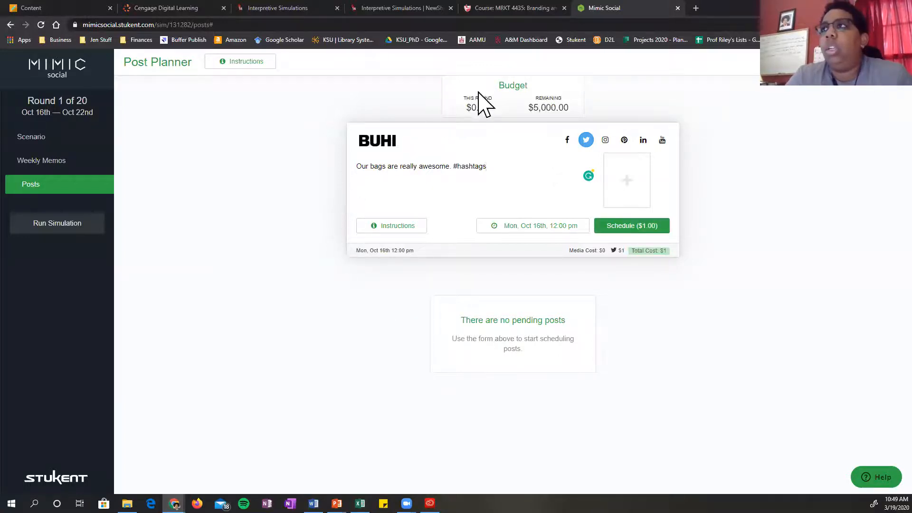